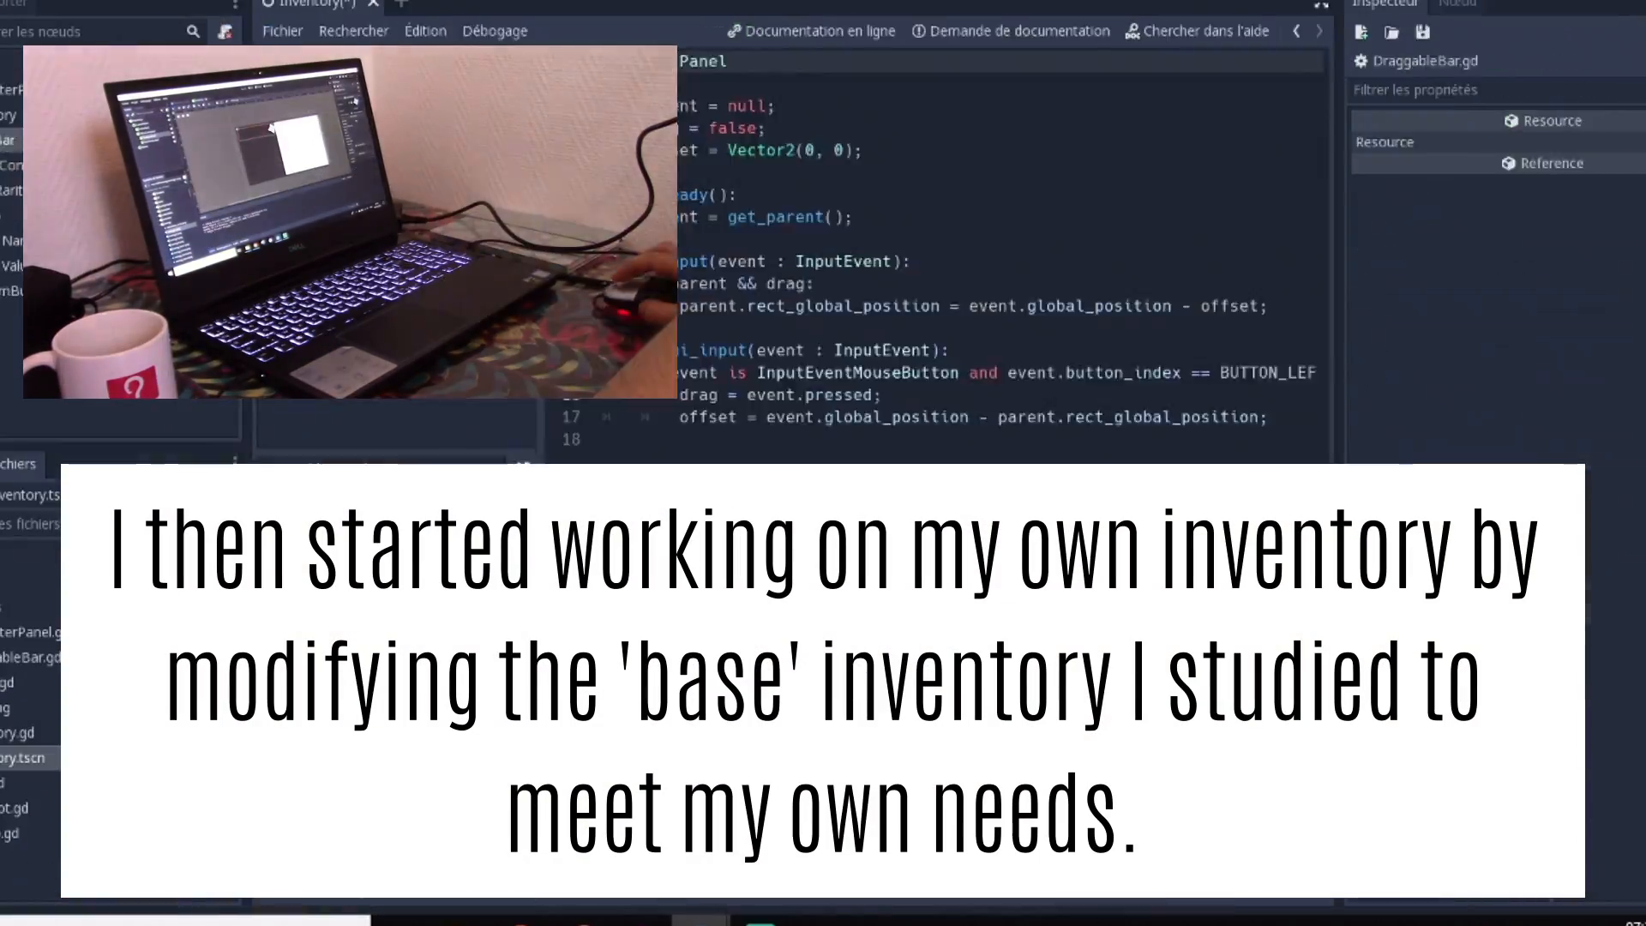
Step: Run the Quantum Ruins inventory scene to show the preview panel, description and first items
left_click(384, 6)
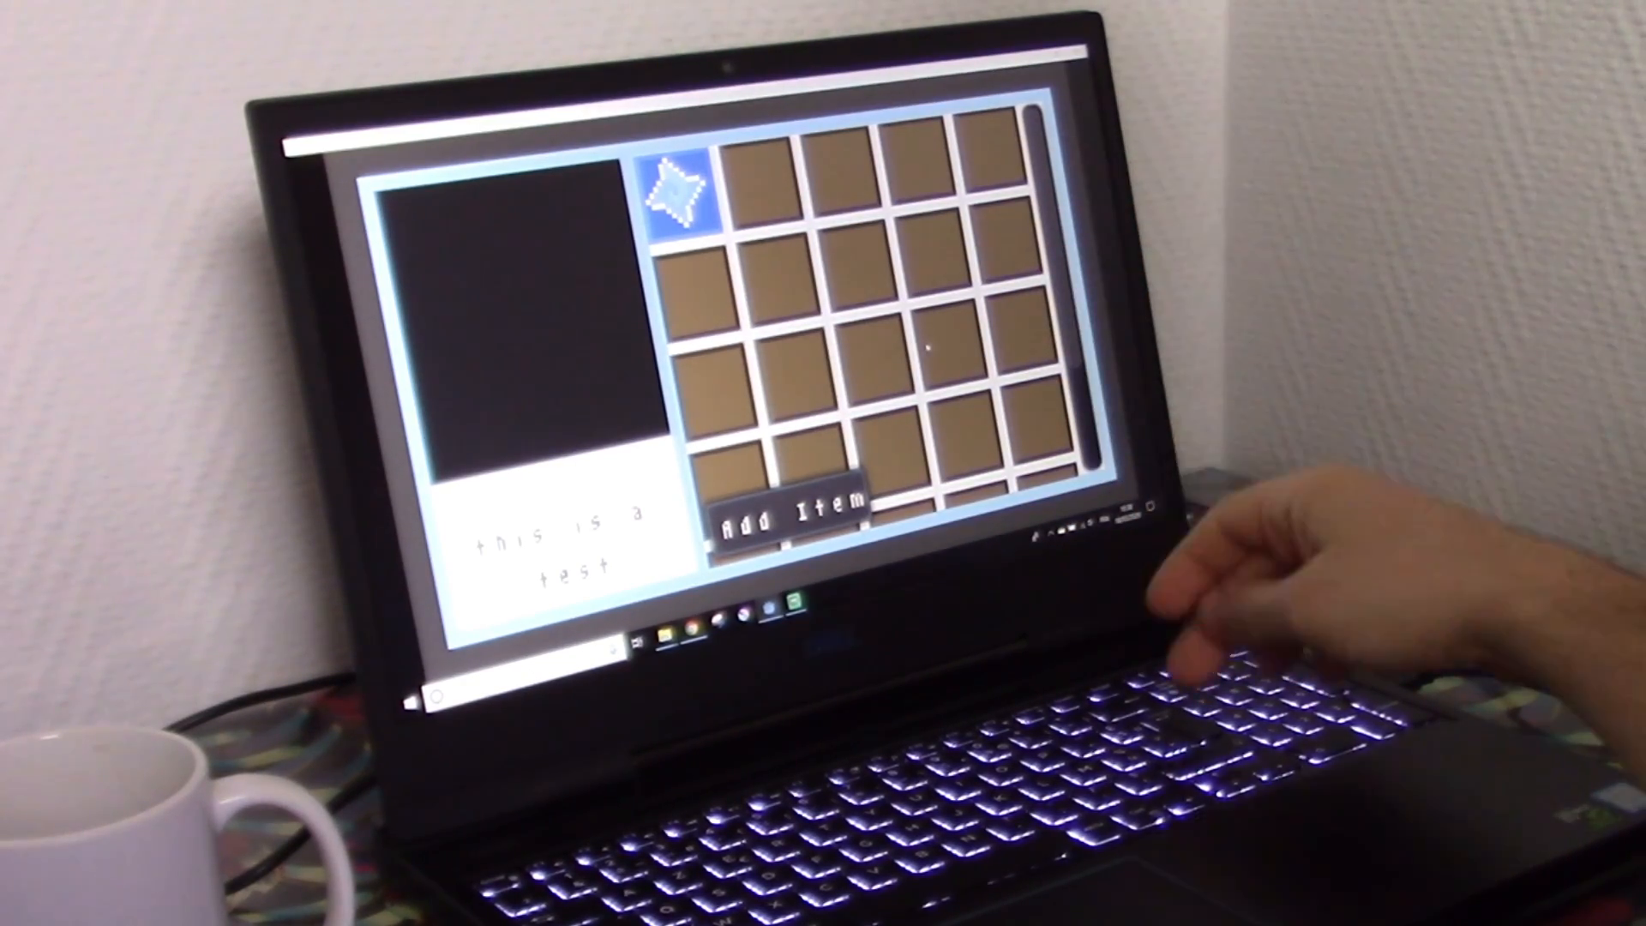
Step: Add four more items with Add Item, filling six slots including an orange coin
left_click(786, 520)
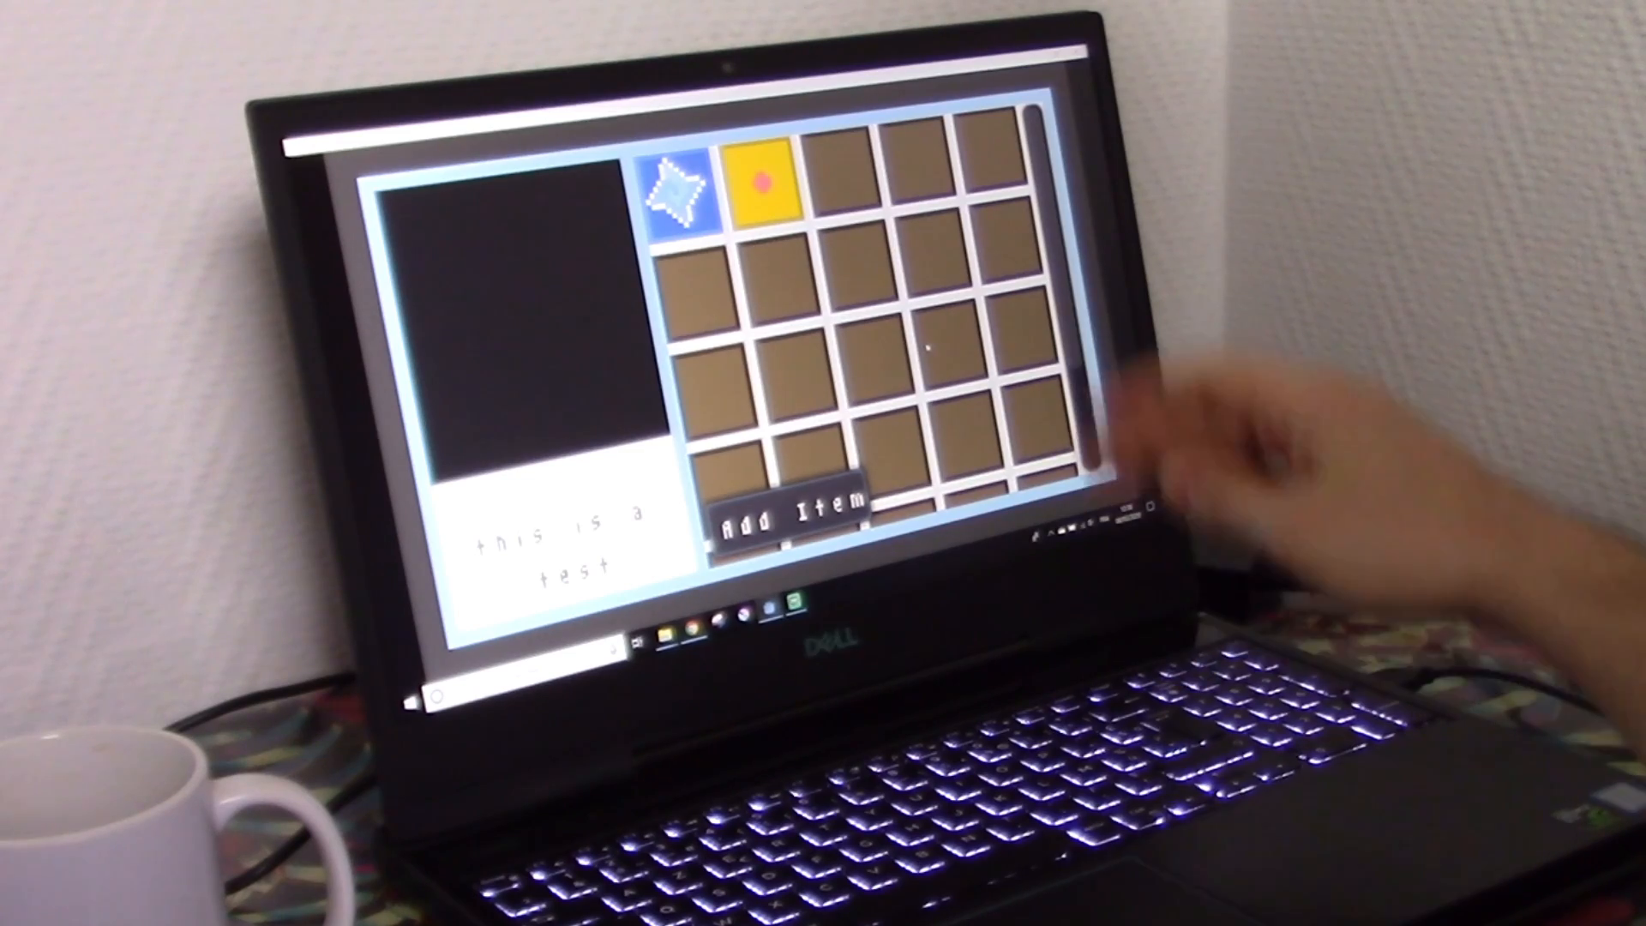
left_click(795, 515)
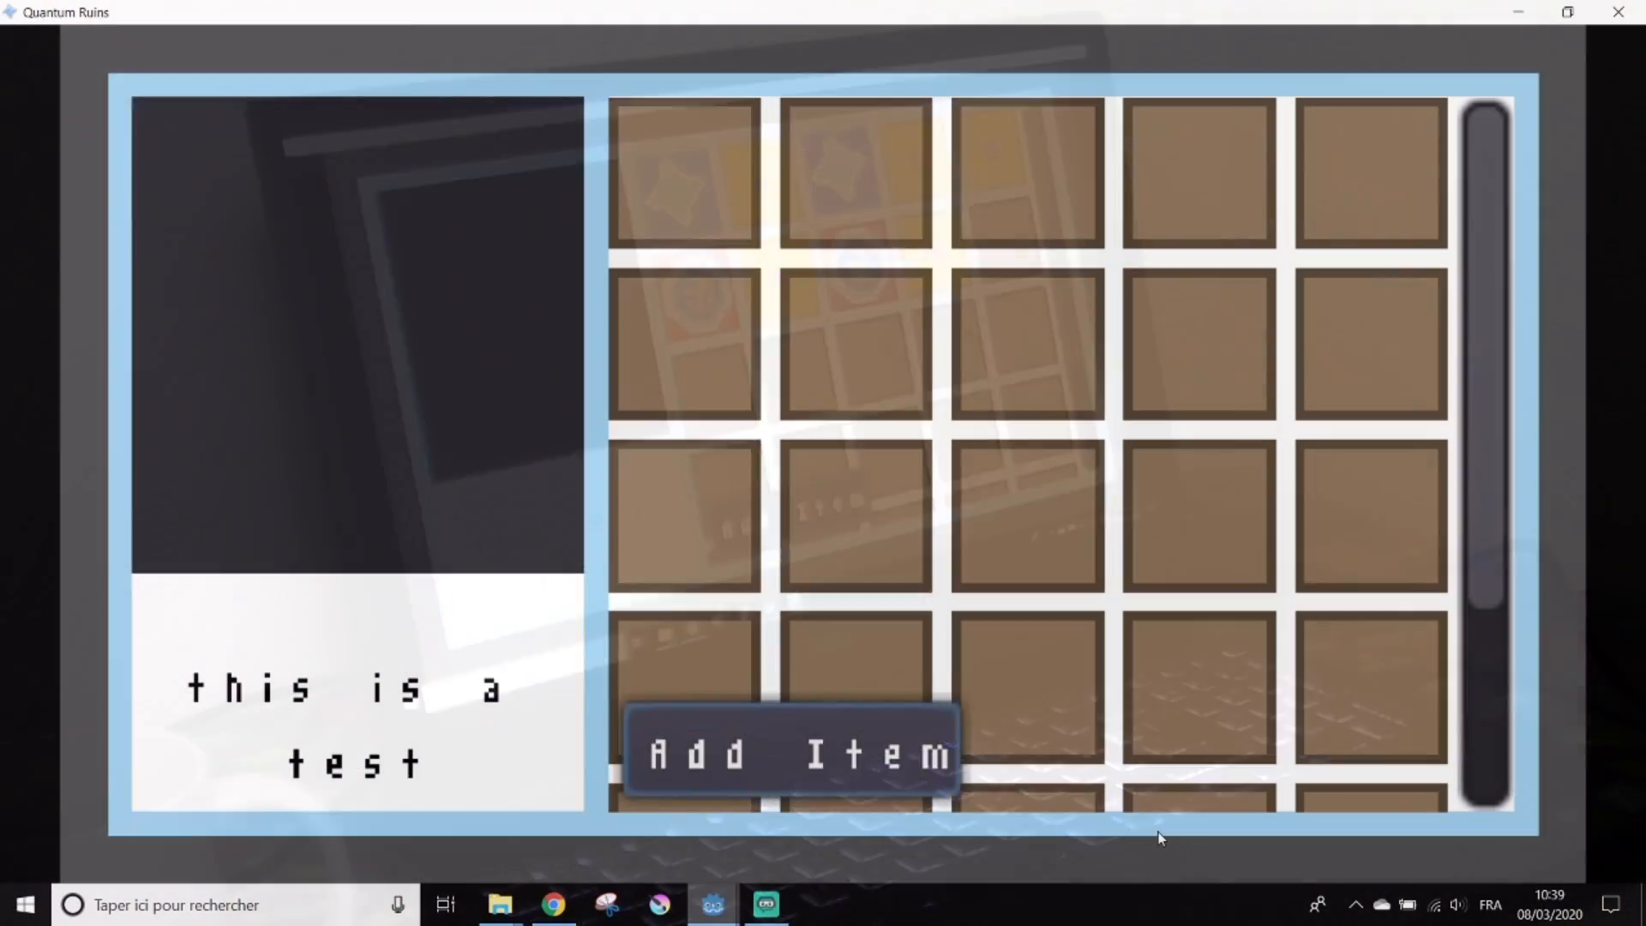
left_click(792, 754)
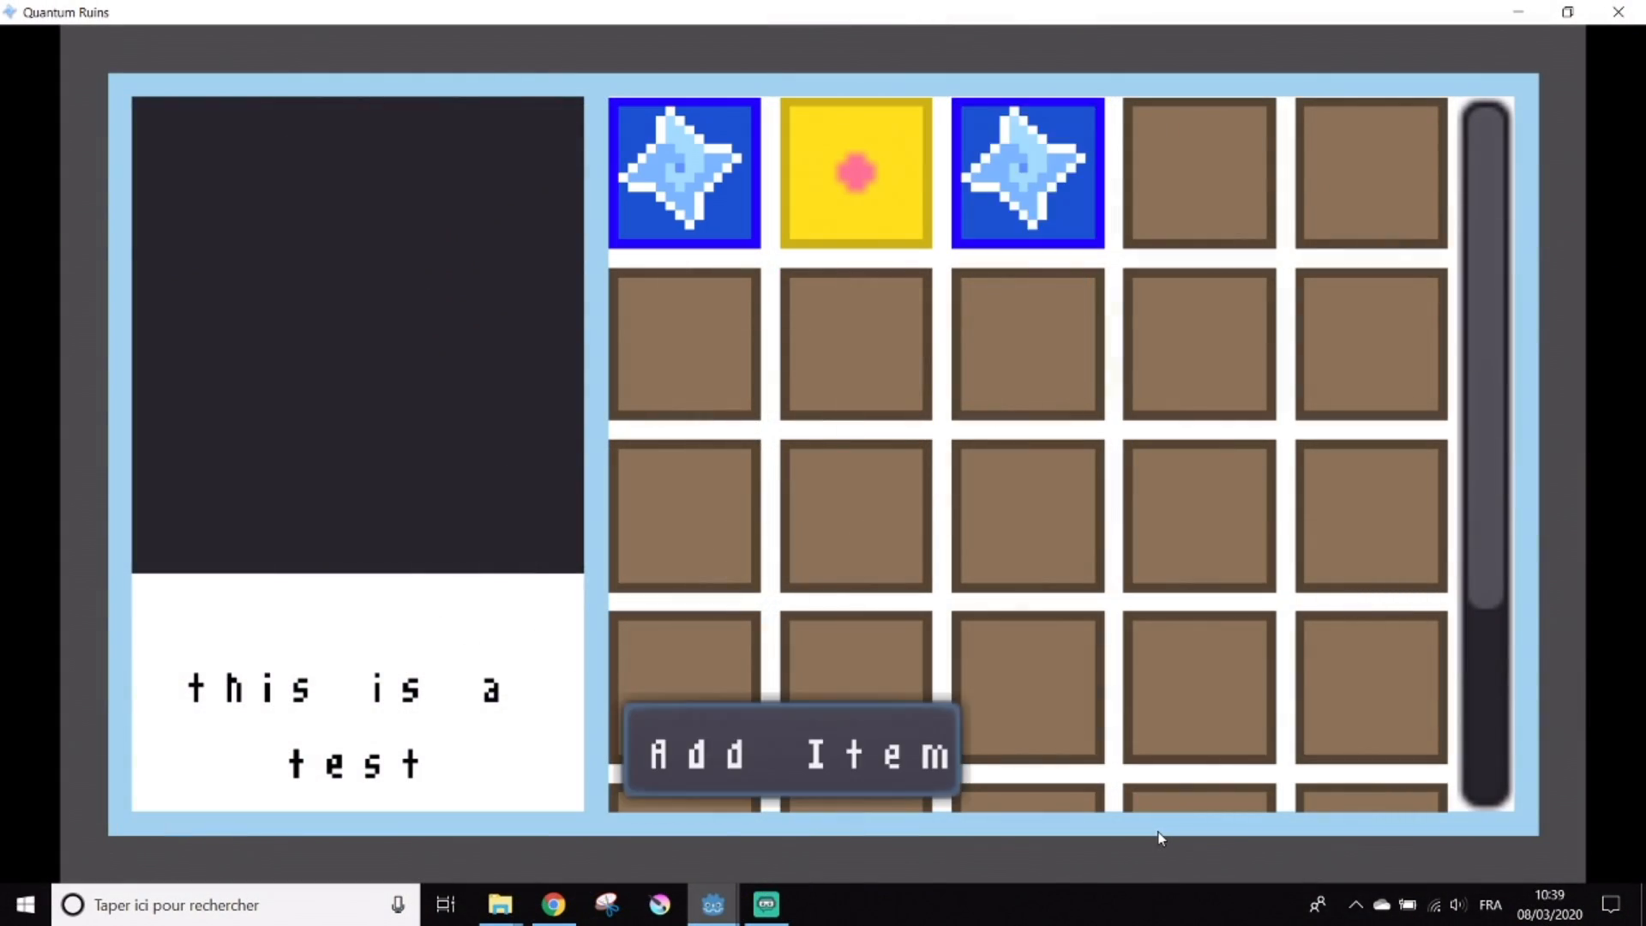
left_click(792, 752)
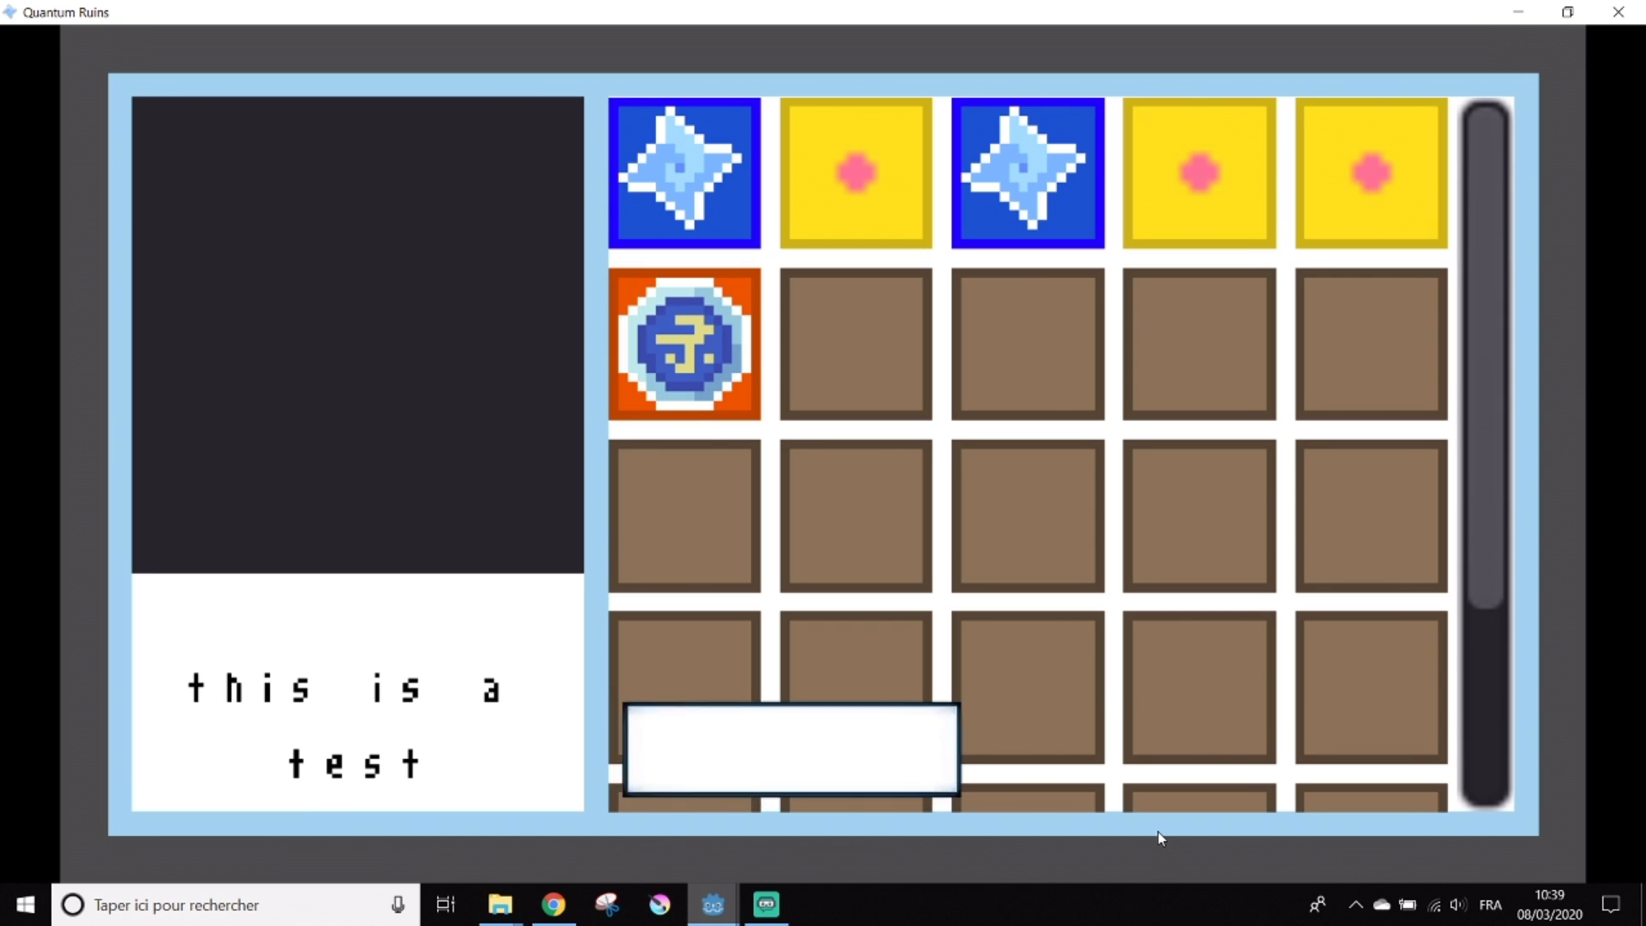